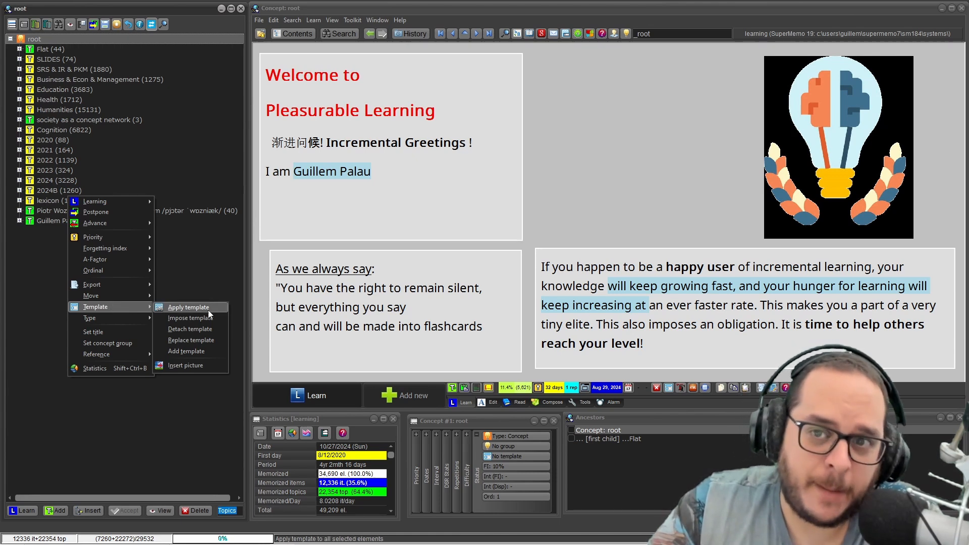
mouse_move(187, 317)
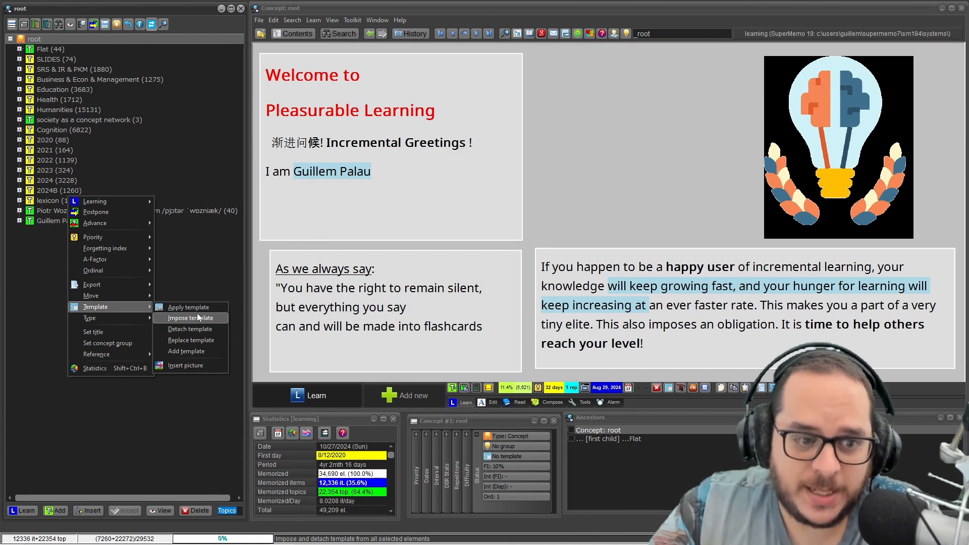
mouse_move(188, 307)
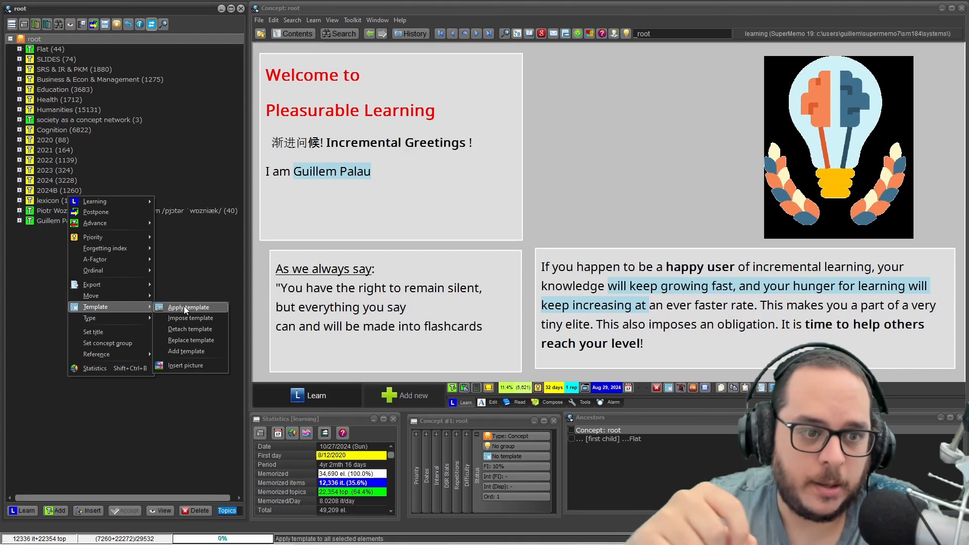
mouse_move(191, 317)
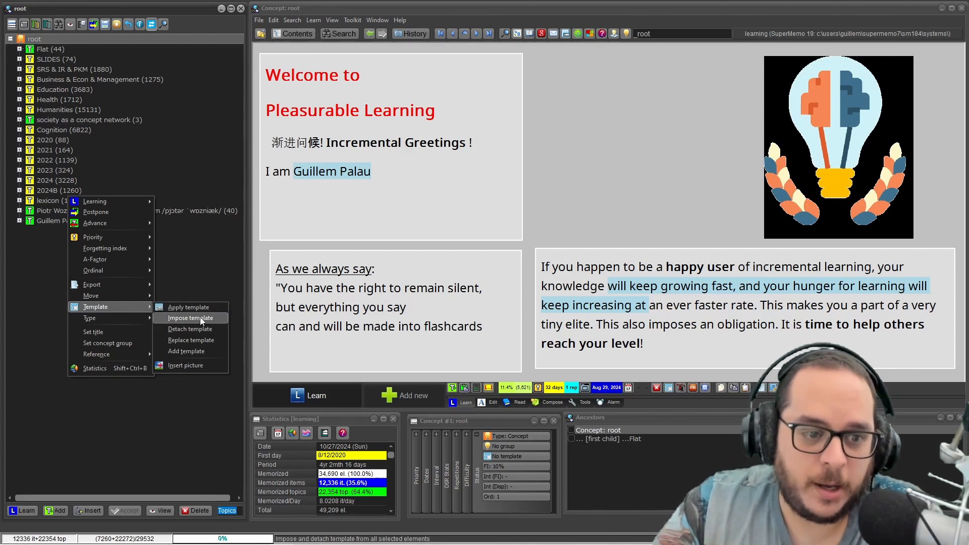
mouse_move(190, 339)
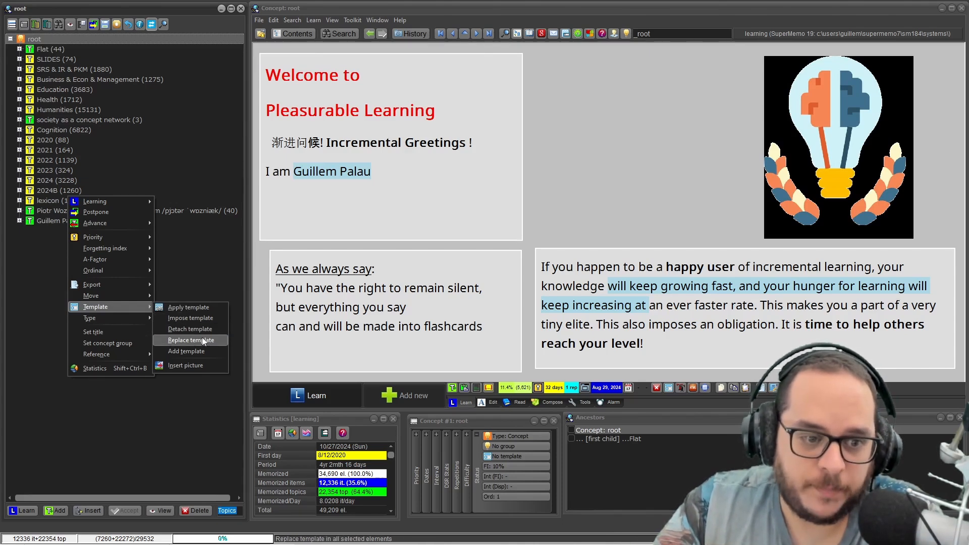
mouse_move(192, 347)
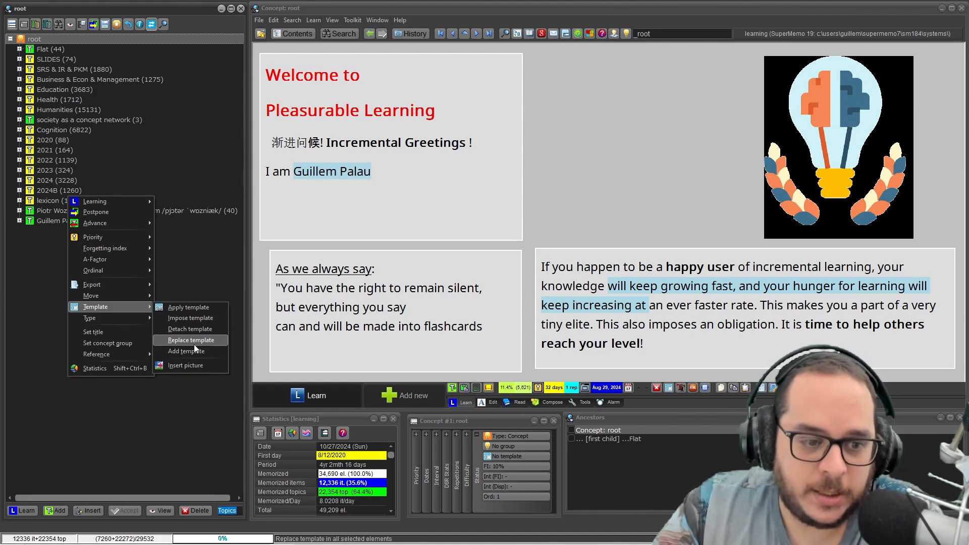
mouse_move(191, 317)
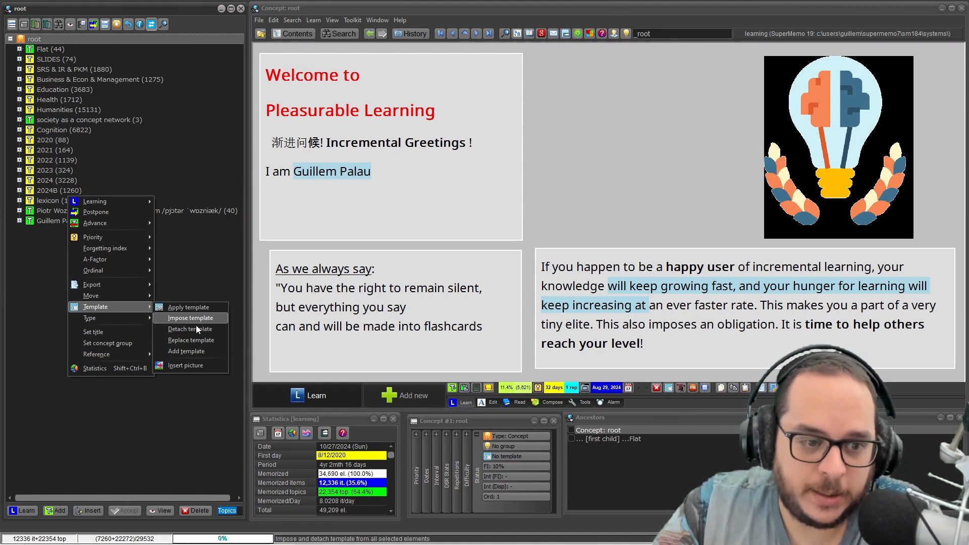
mouse_move(191, 339)
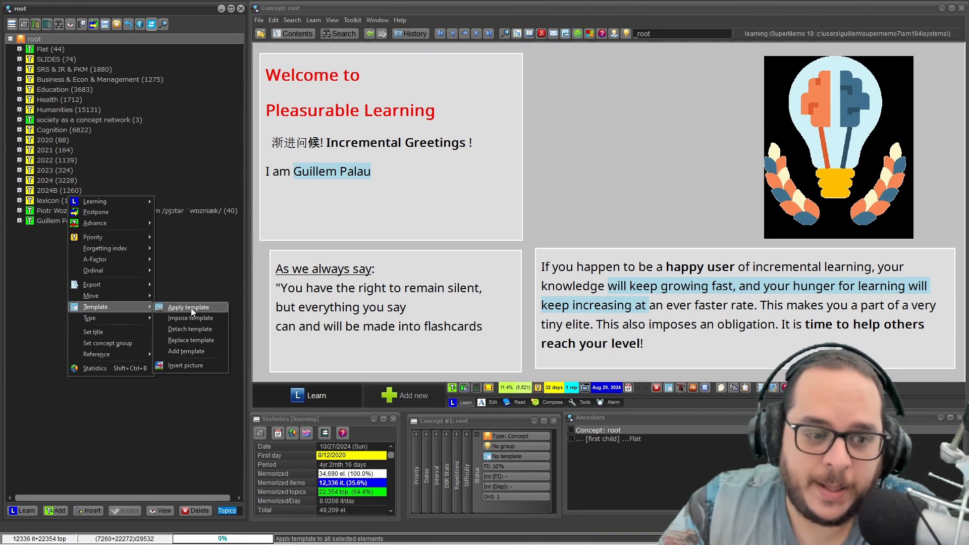
mouse_move(185, 351)
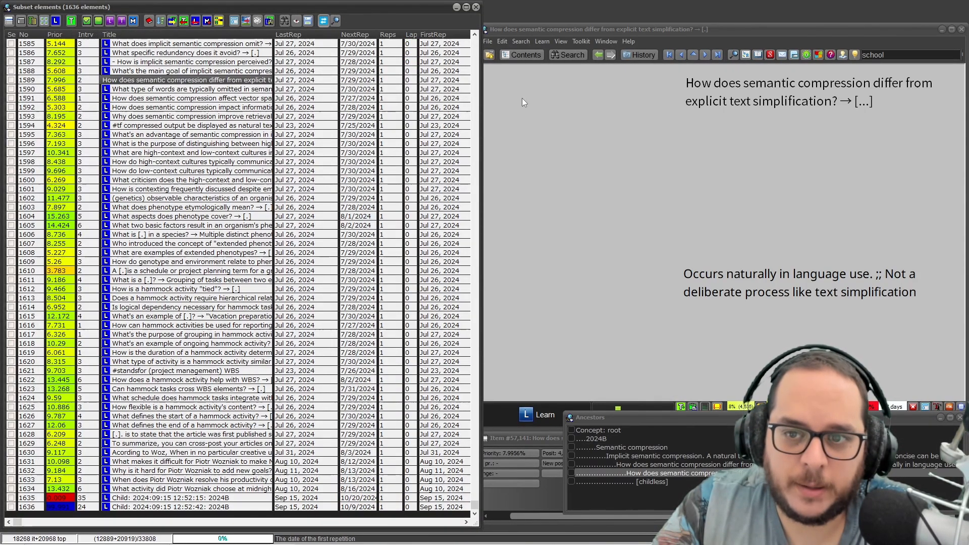
mouse_move(468, 125)
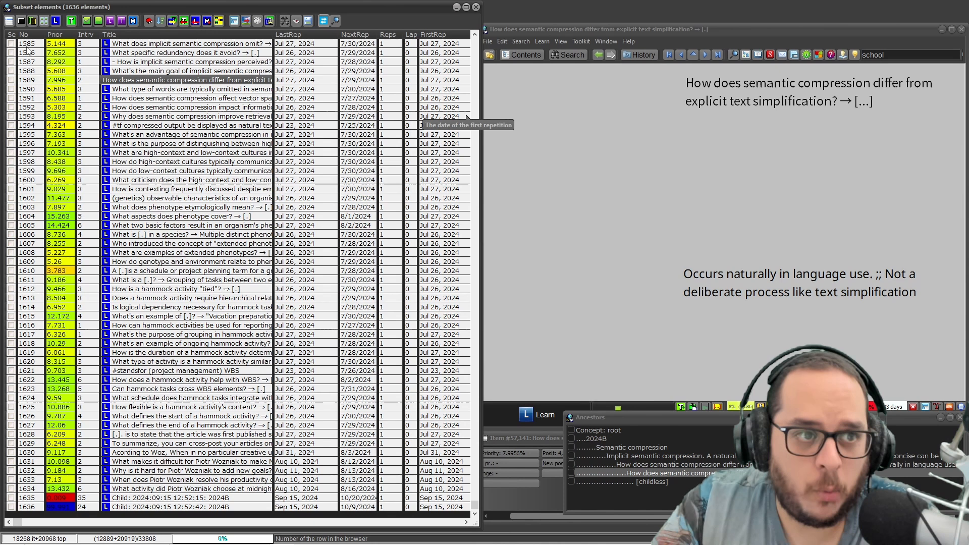
Step: Apply the Item template to all 1636 browsed elements, yielding 0 conversions
click(21, 20)
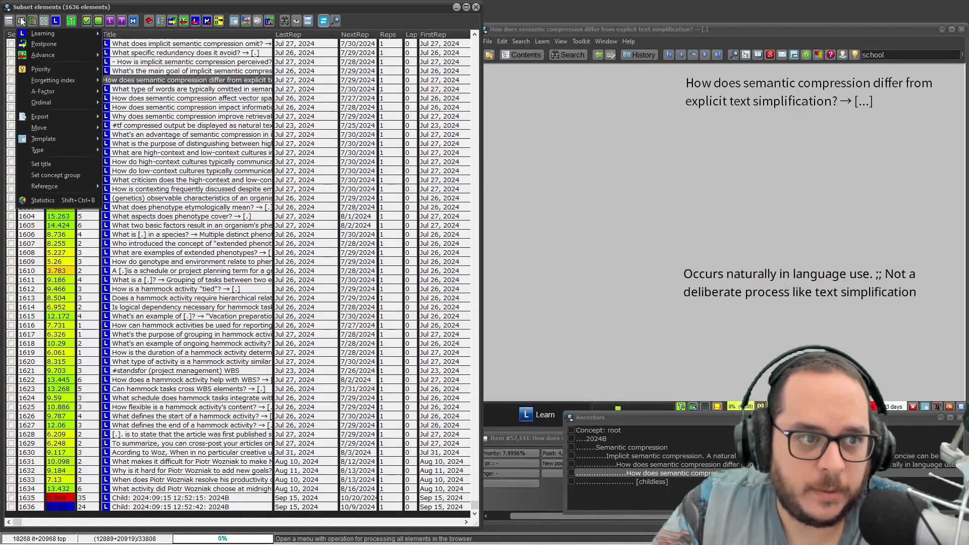
click(43, 138)
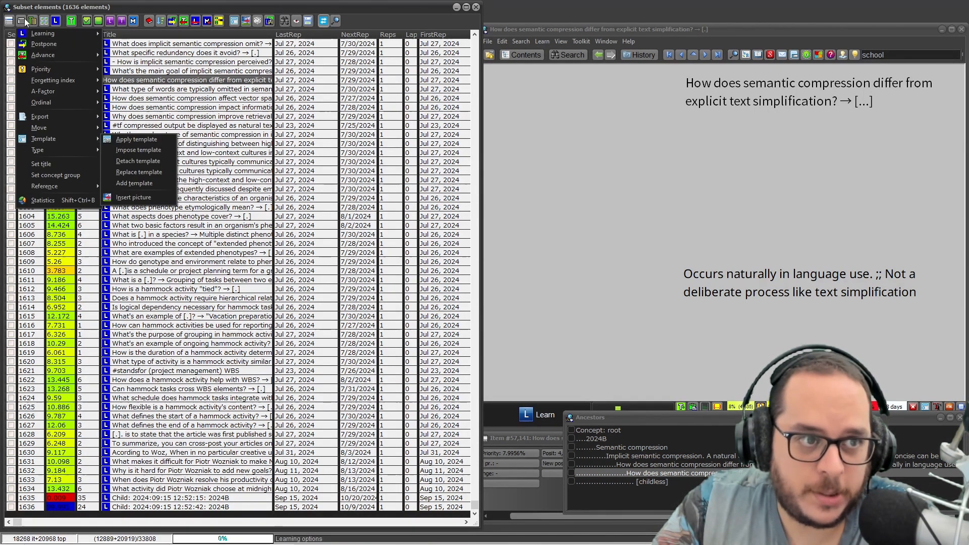
mouse_move(136, 138)
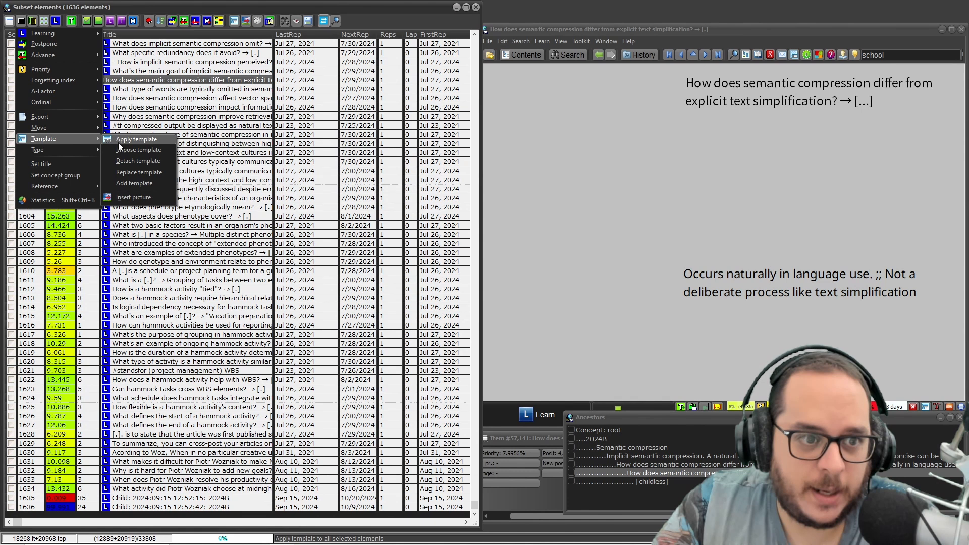
click(136, 138)
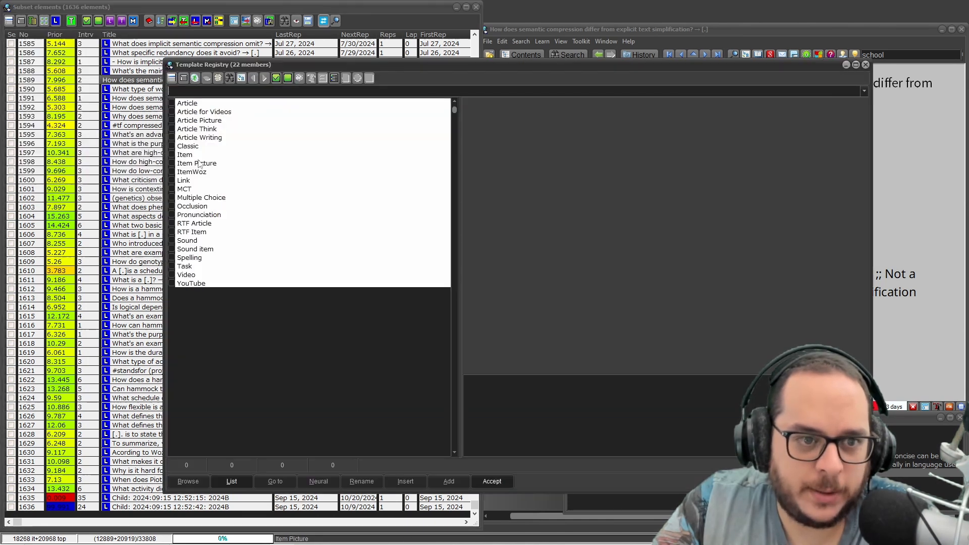
click(184, 154)
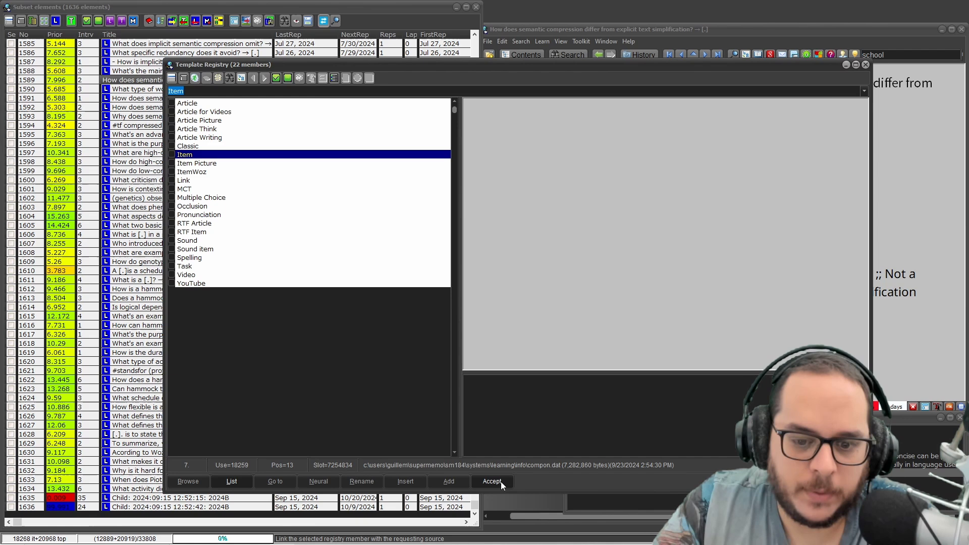
click(491, 482)
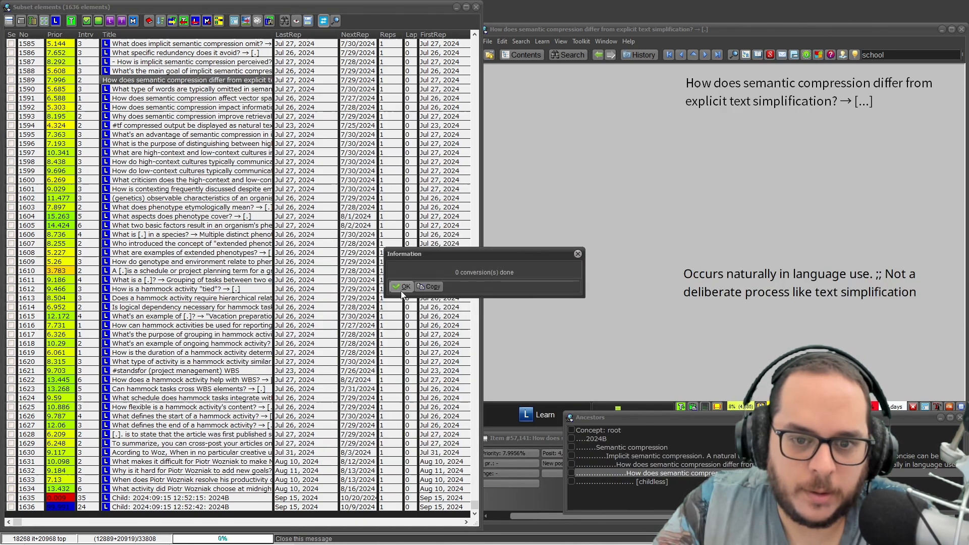
Step: Check element parameters, then reapply the template, converting all 1636 elements
click(402, 286)
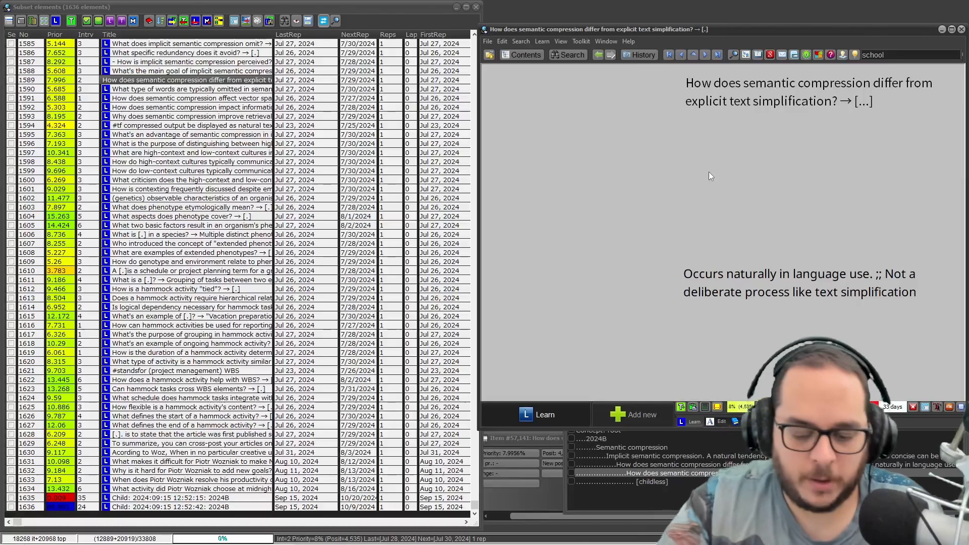
key(ctrl+shift+p)
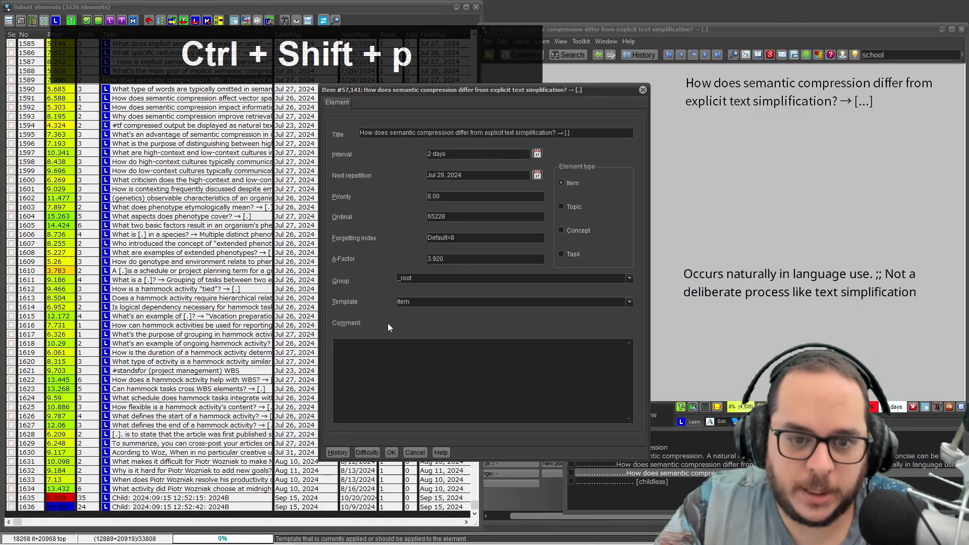
key(Escape)
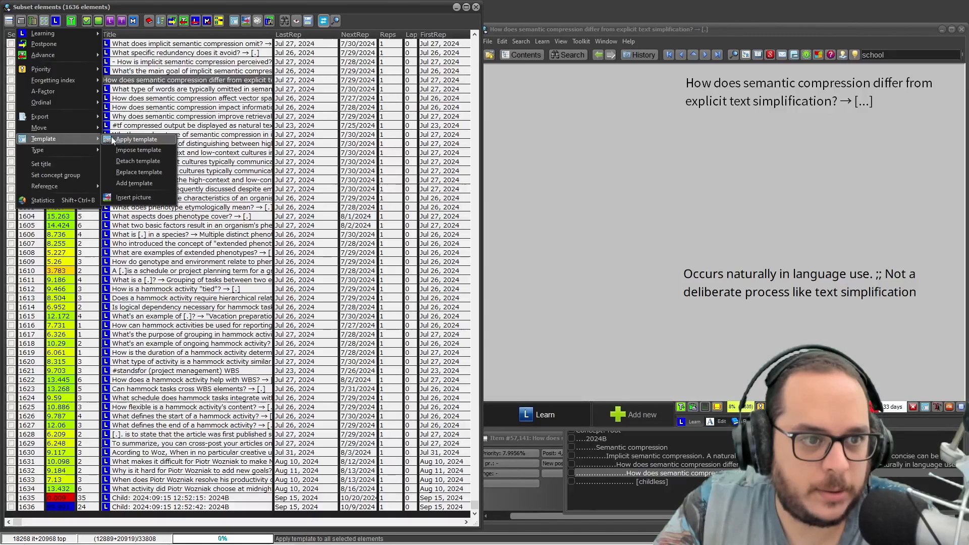
click(135, 138)
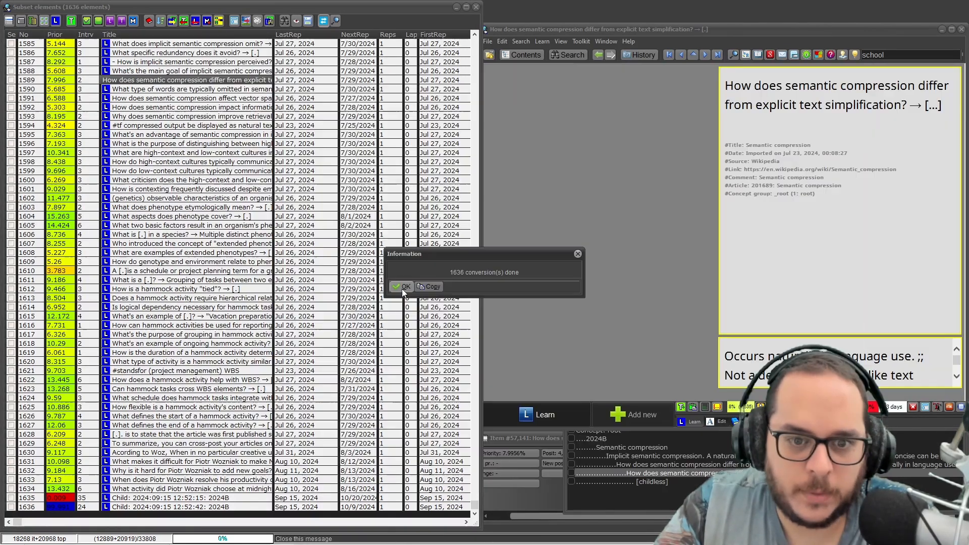
click(402, 287)
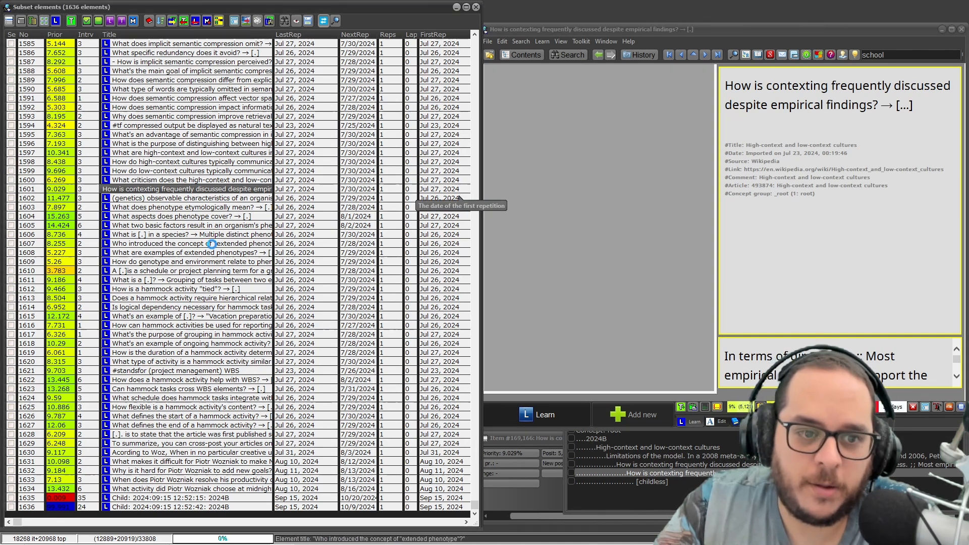
Step: Preview the Vacation preparation, hammock tasks WBS and another converted question
click(192, 315)
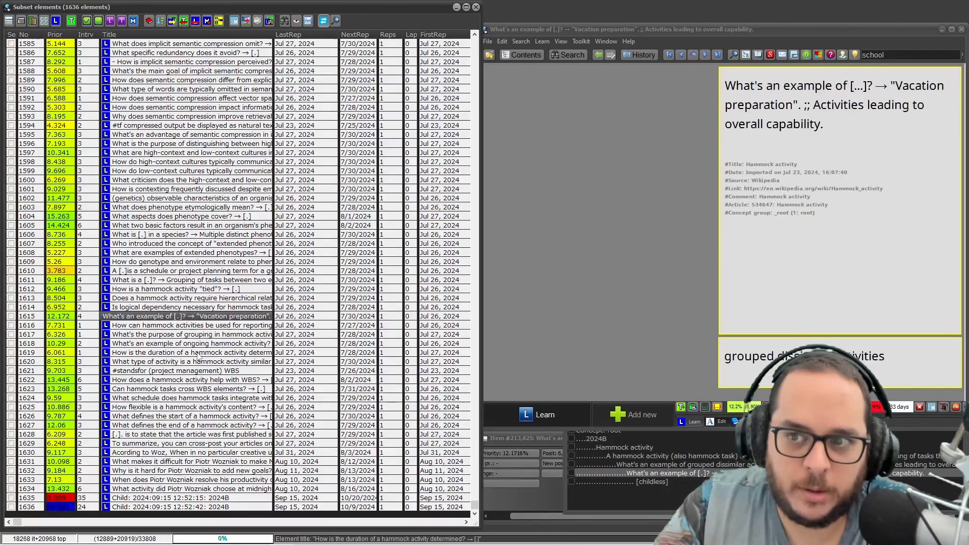
click(185, 388)
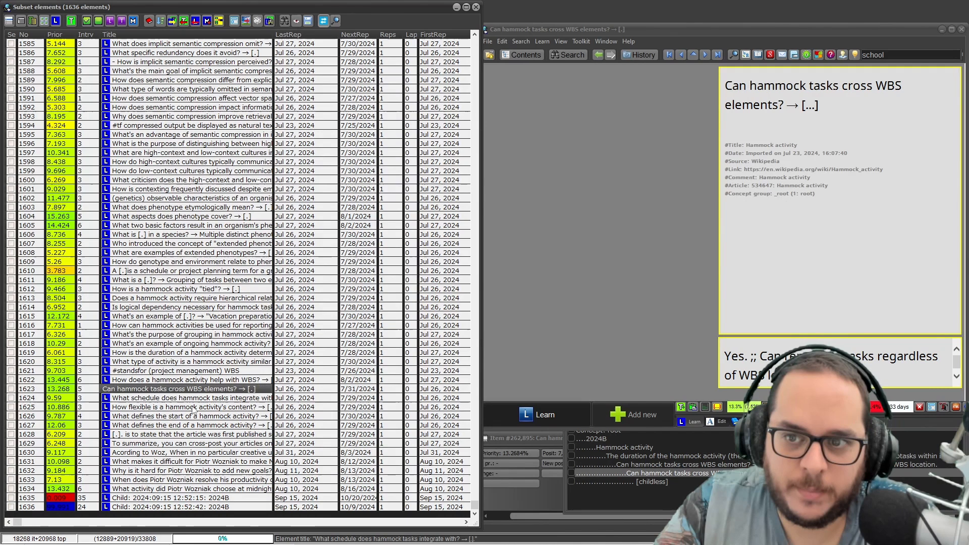
click(190, 434)
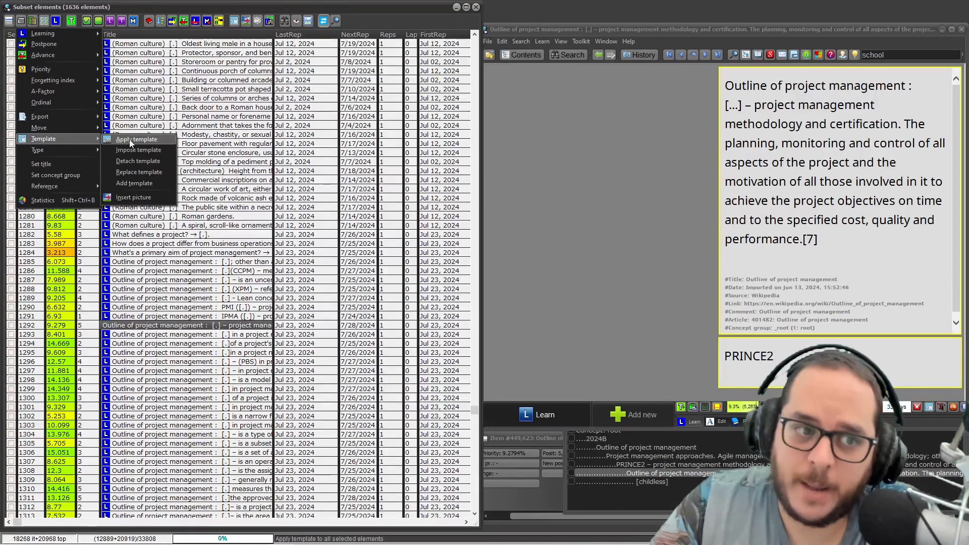
mouse_move(134, 182)
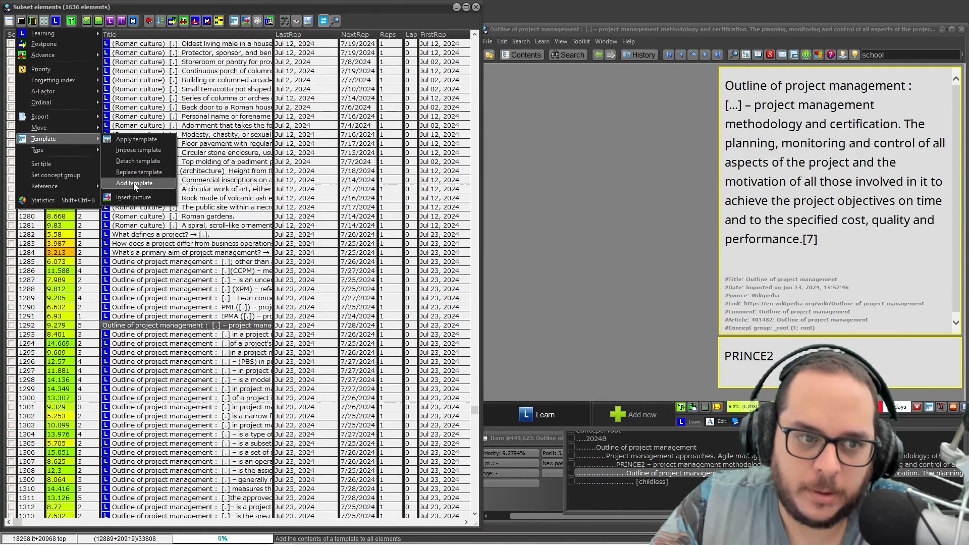
Step: Narrow the browser list to the 20 Roman culture glossary elements
click(133, 182)
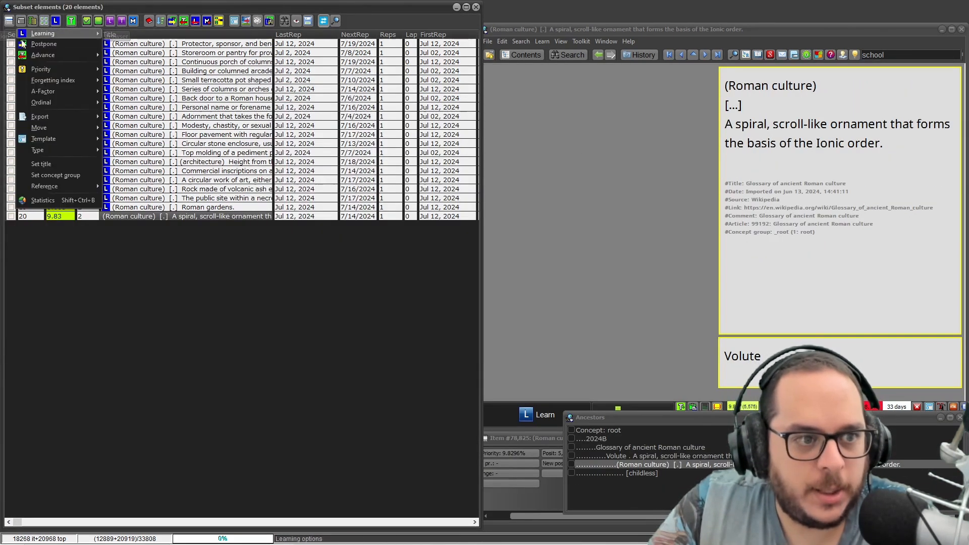
Step: Add the Sound item template to all 20 subset elements
click(43, 138)
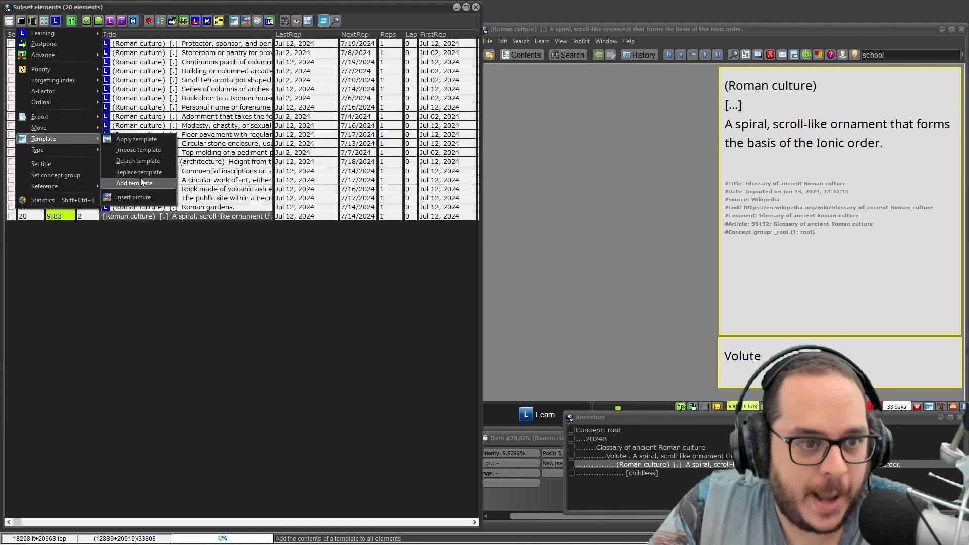
click(135, 183)
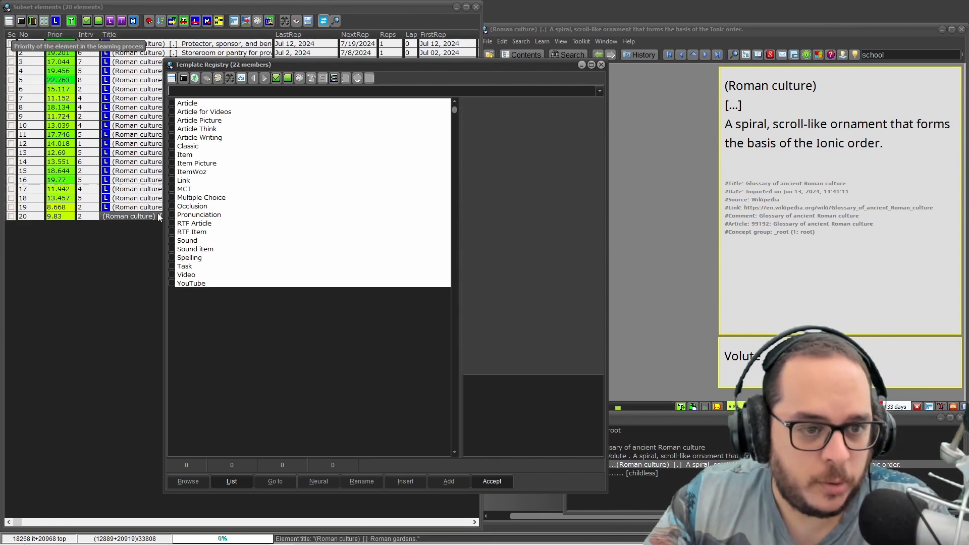
mouse_move(193, 248)
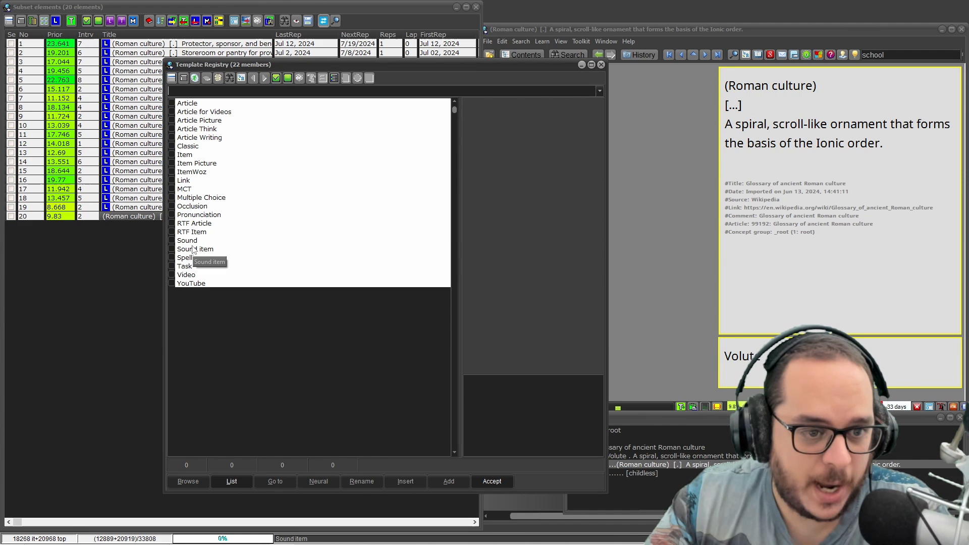
click(196, 248)
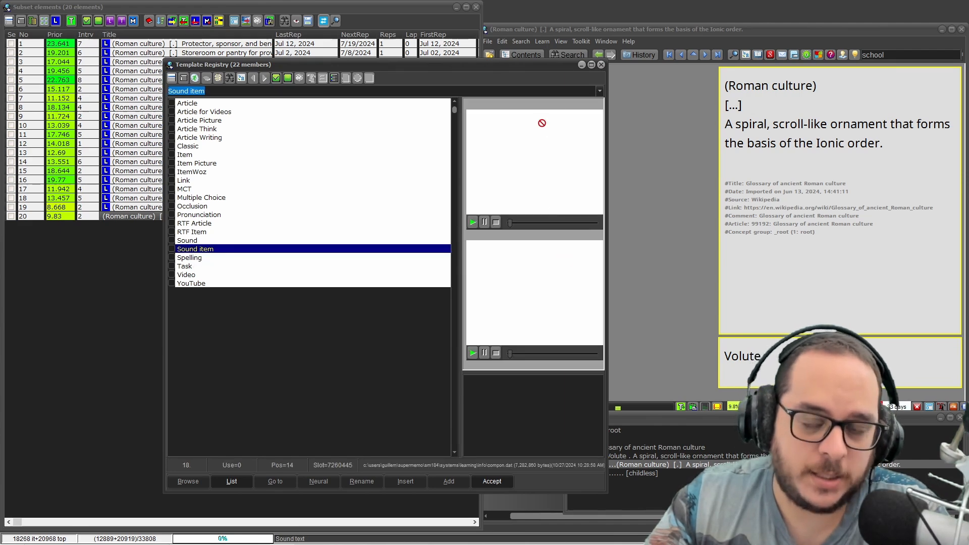
click(491, 481)
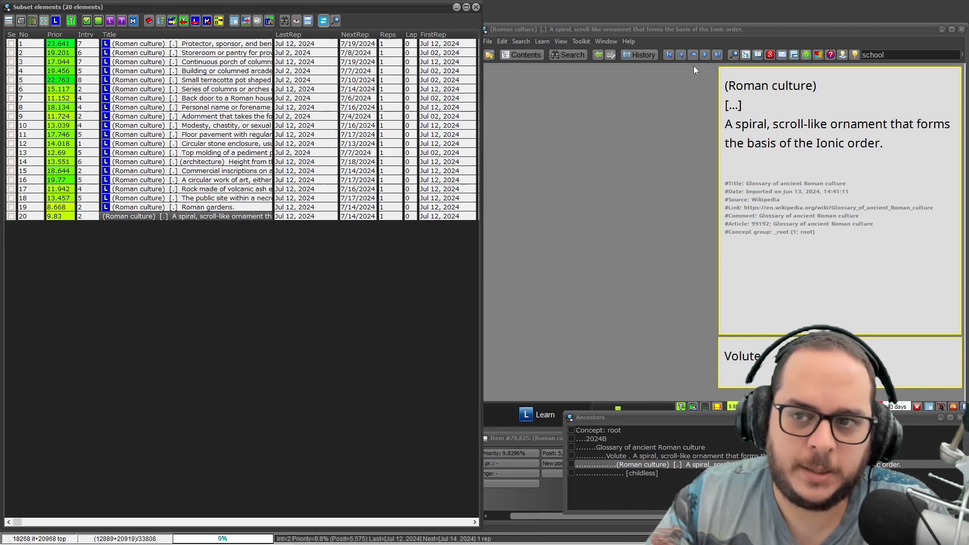
Step: Inspect the Volute item's component order, still showing four components
key(ctrl+shift)
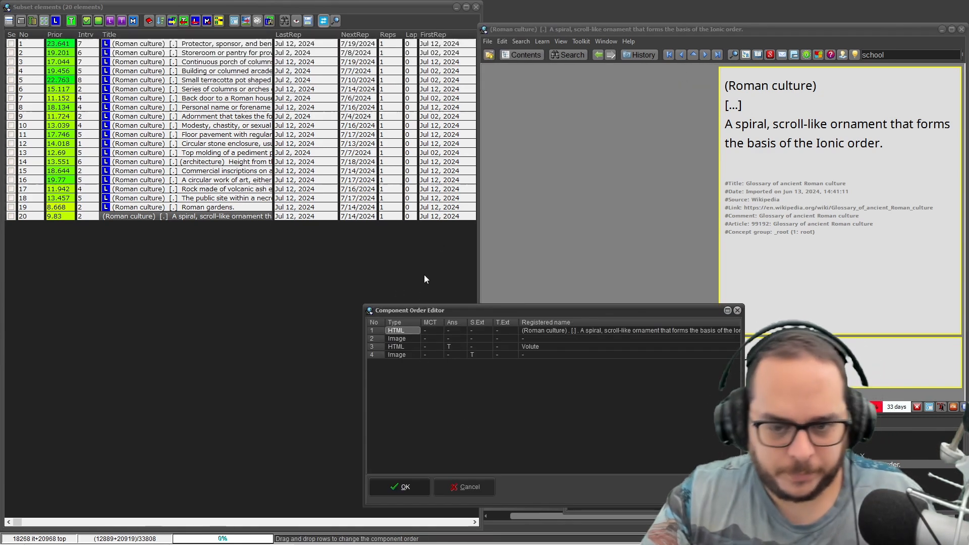
key(Escape)
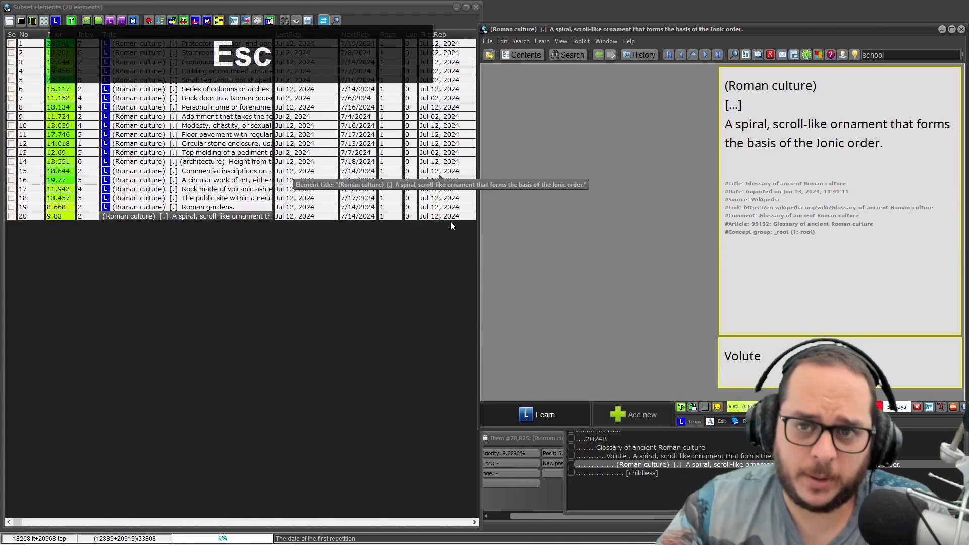
key(Escape)
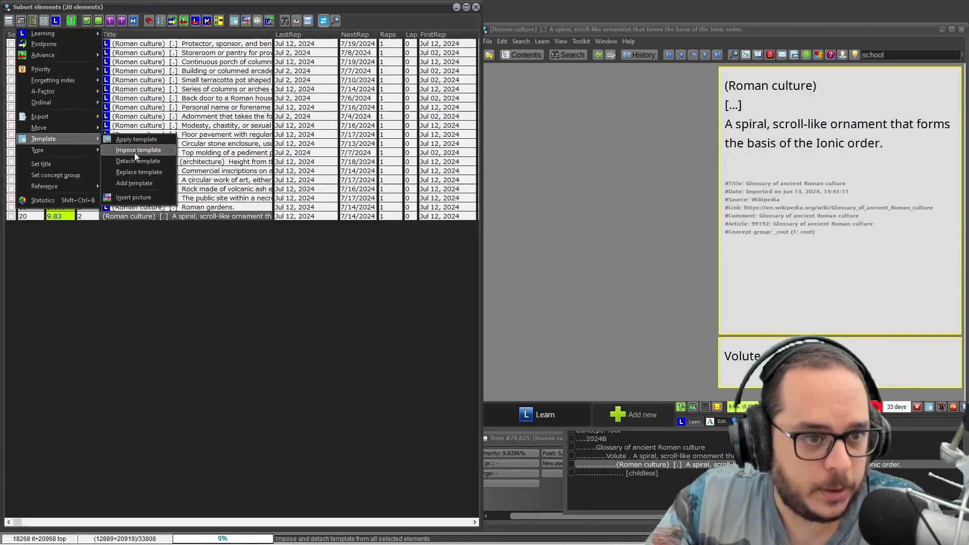
Step: Impose the Sound item template (40 conversions) and confirm Volute has six components
click(138, 149)
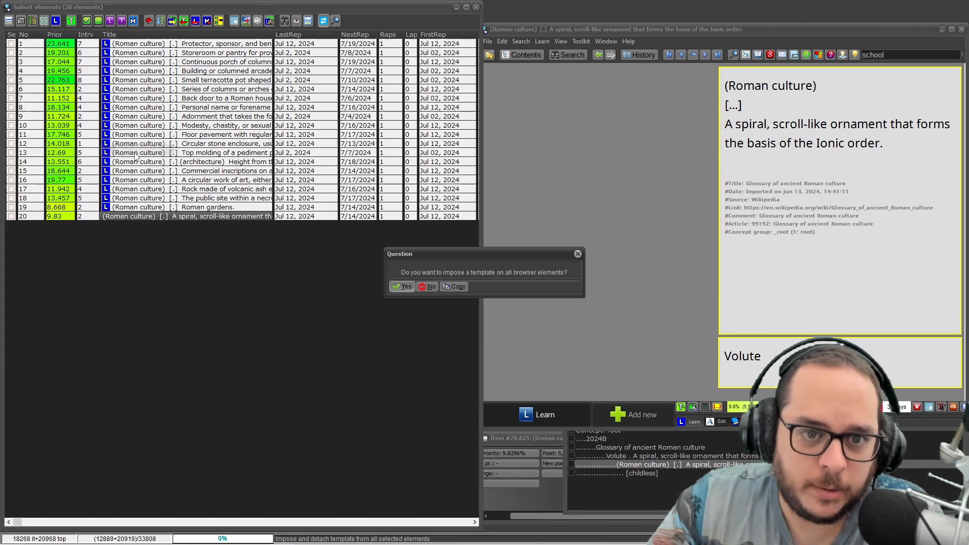
click(401, 286)
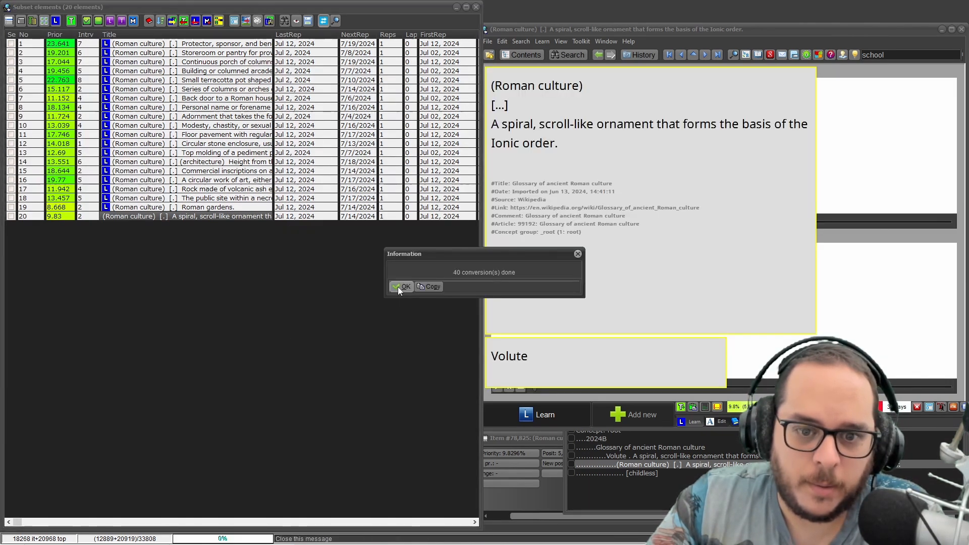
click(403, 286)
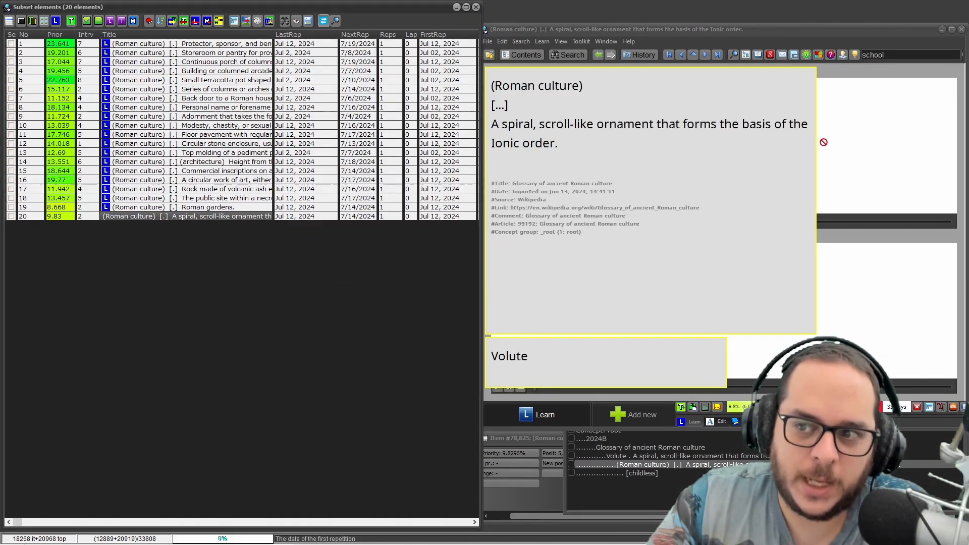
key(Ctrl+Shift+o)
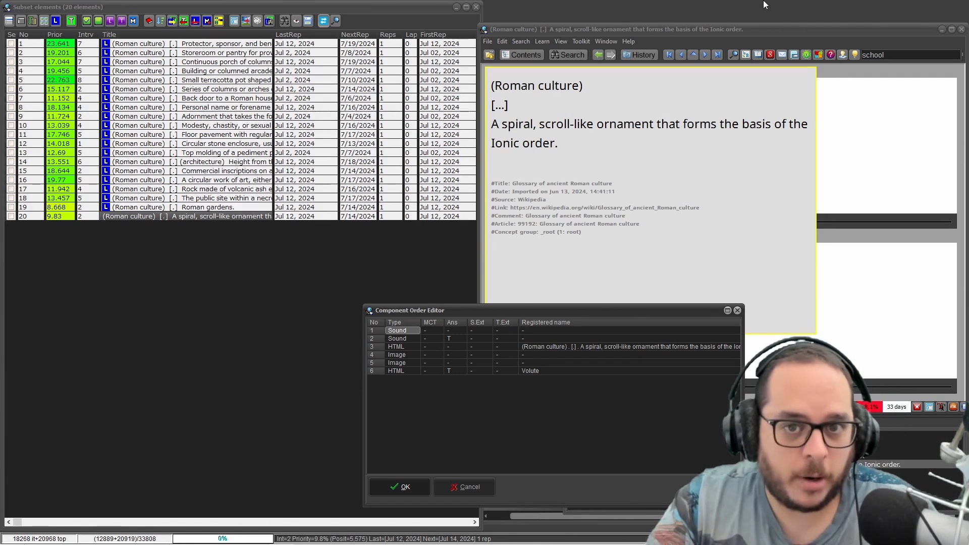
click(400, 486)
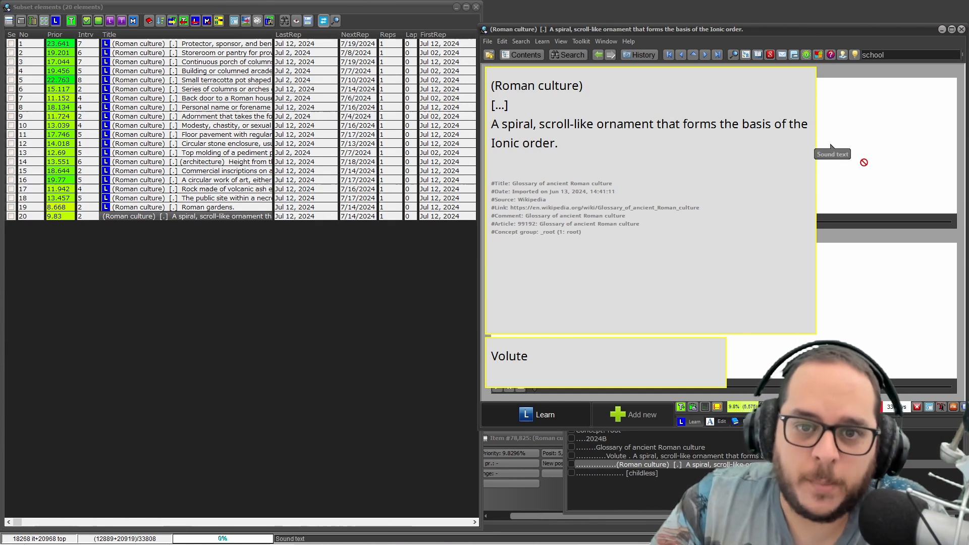
right_click(649, 154)
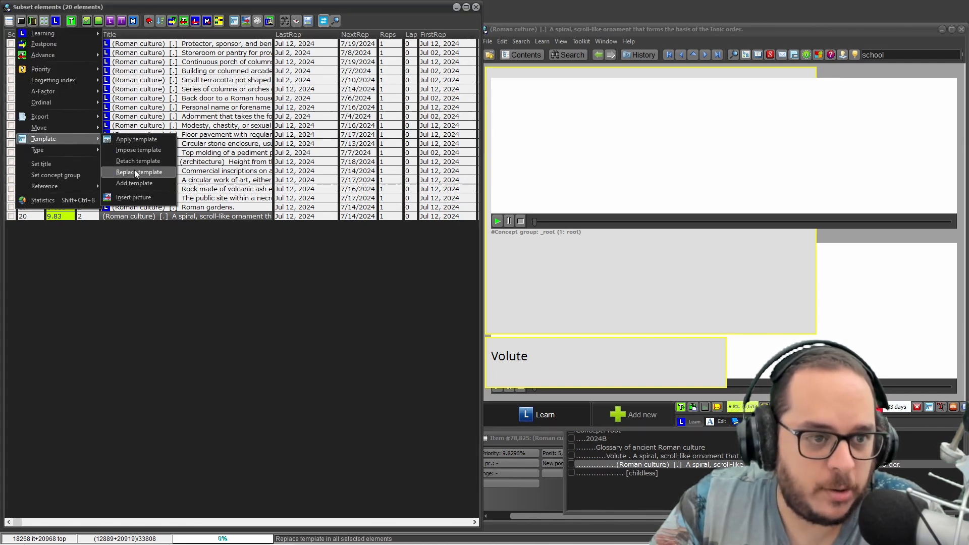
Step: Replace with the Occlusion template, then impose it on all subset elements
click(138, 172)
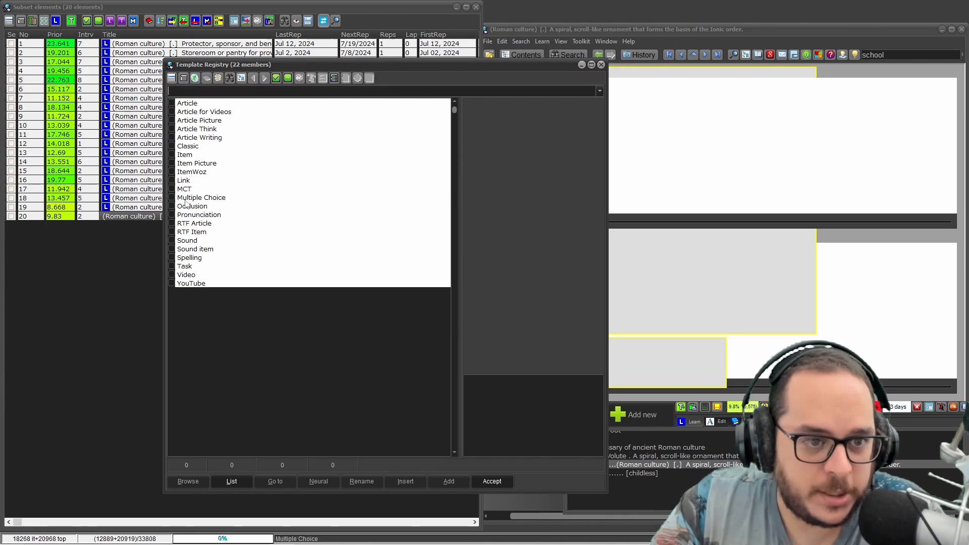
click(192, 206)
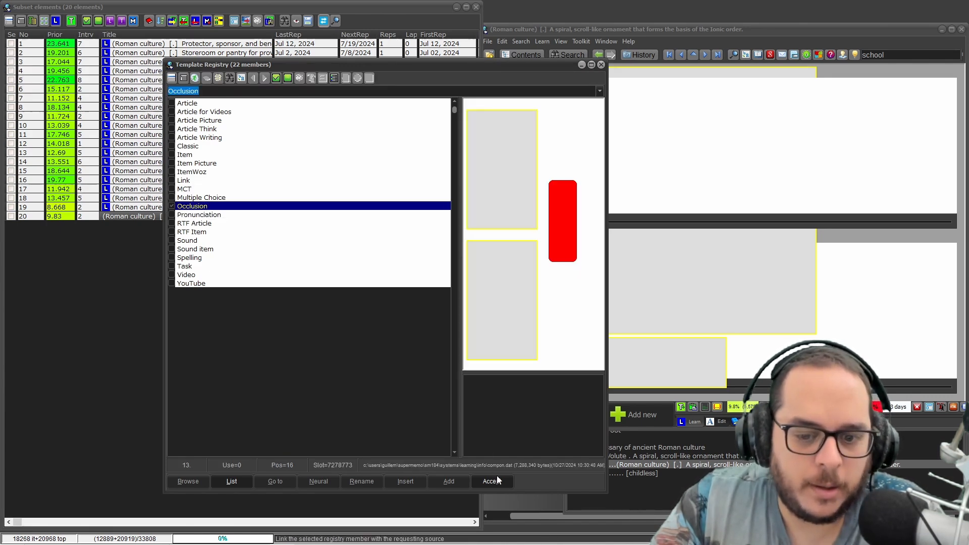
click(488, 481)
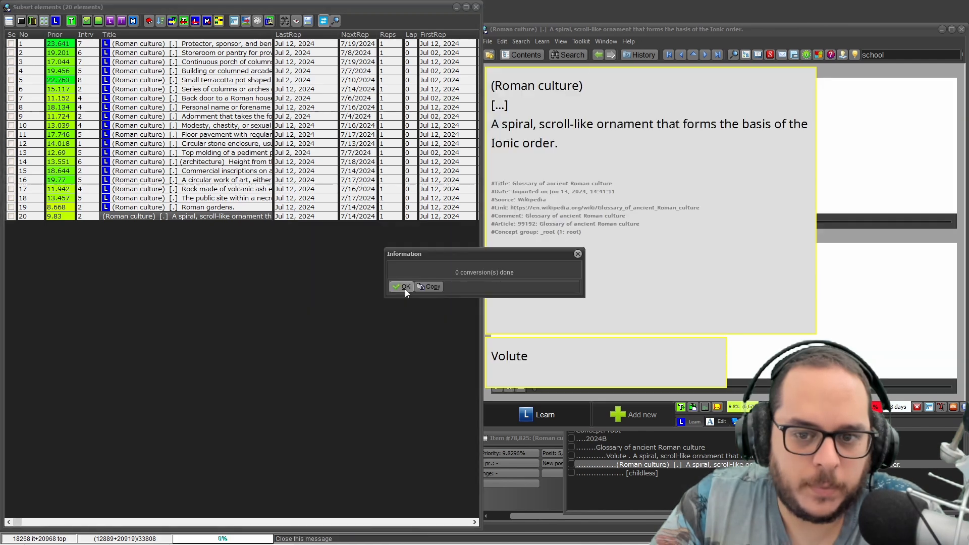
click(405, 286)
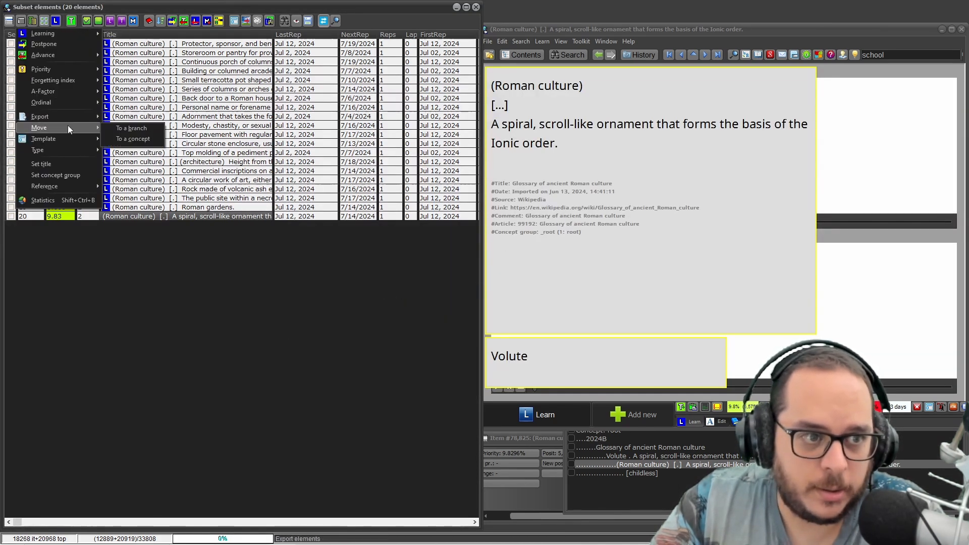
click(44, 139)
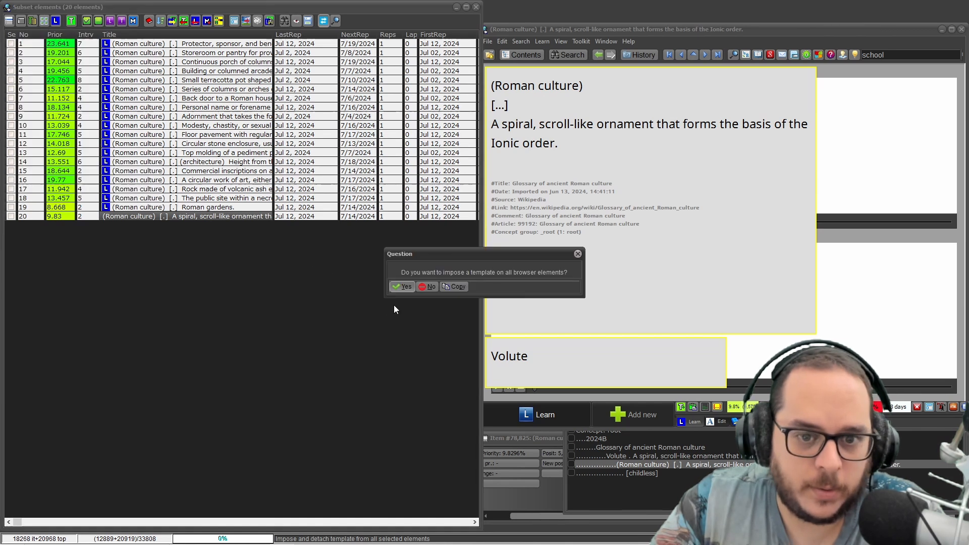
click(403, 286)
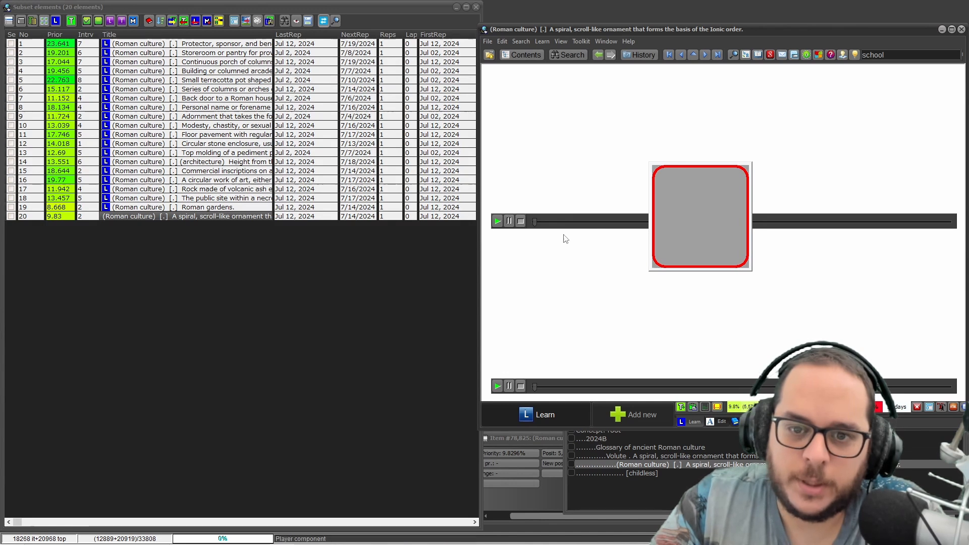
mouse_move(746, 219)
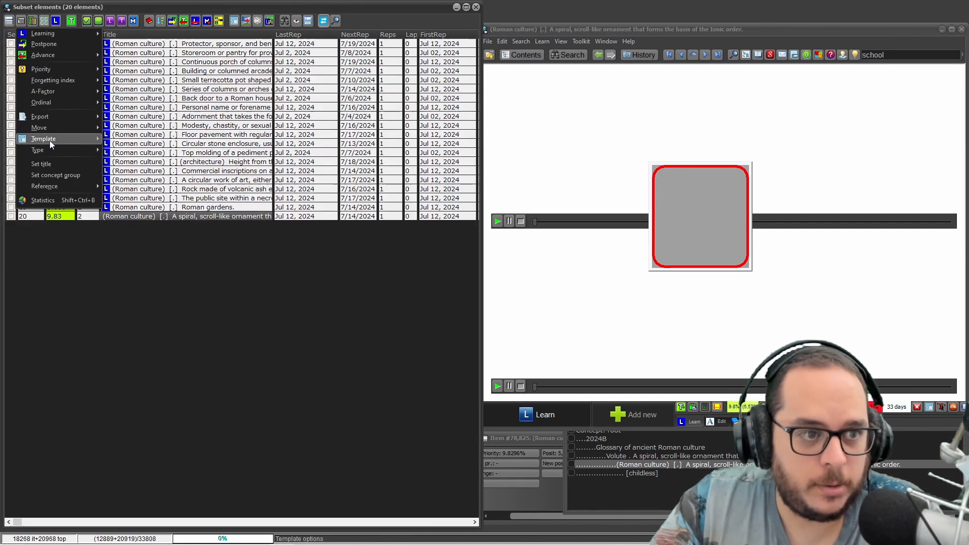
click(43, 138)
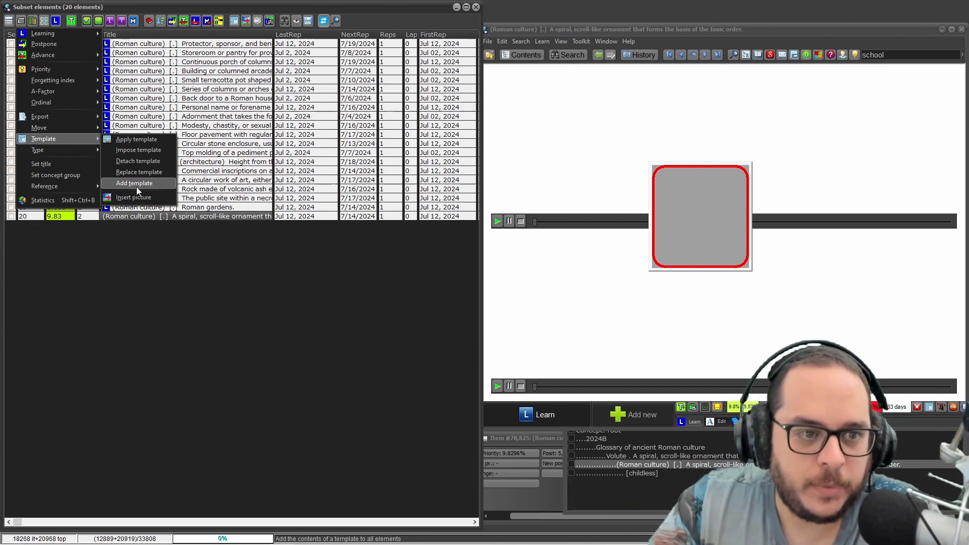
mouse_move(145, 188)
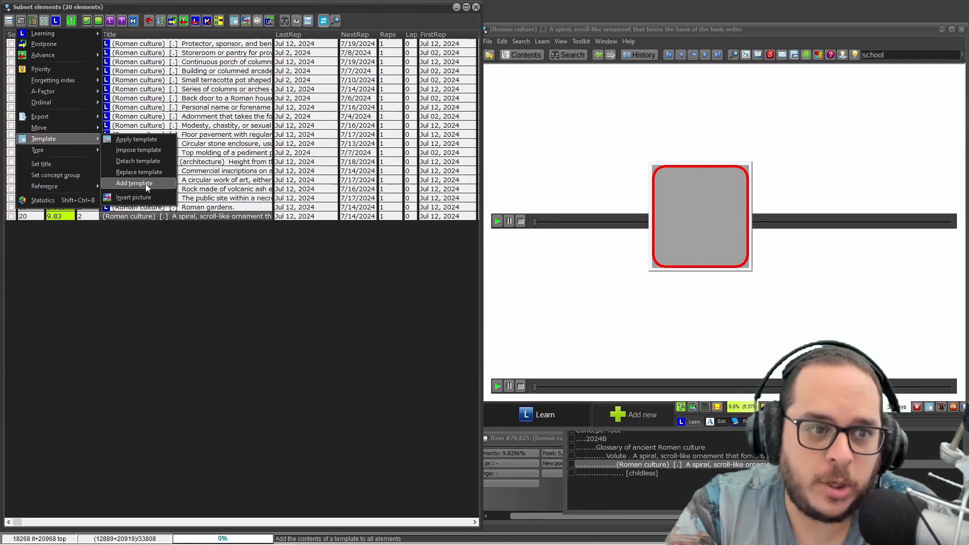
mouse_move(137, 138)
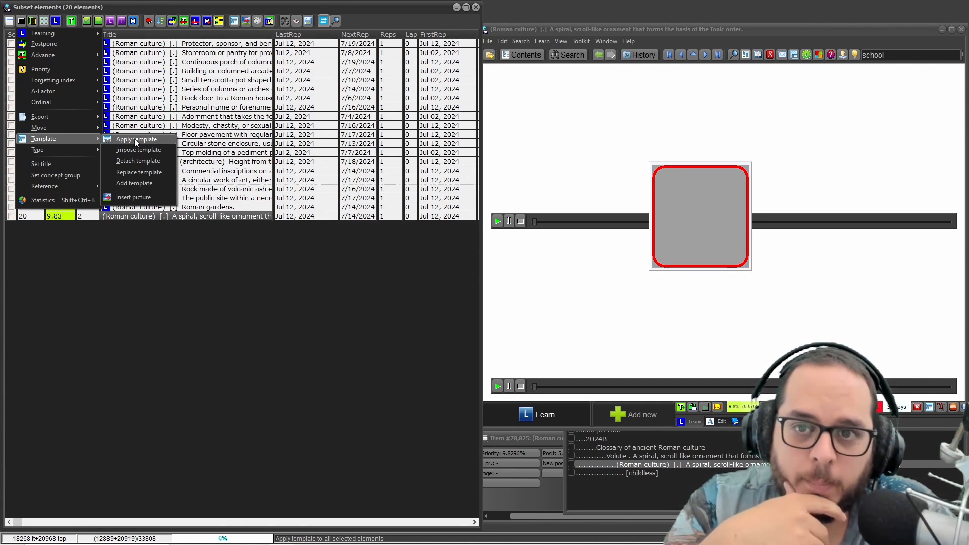
mouse_move(134, 183)
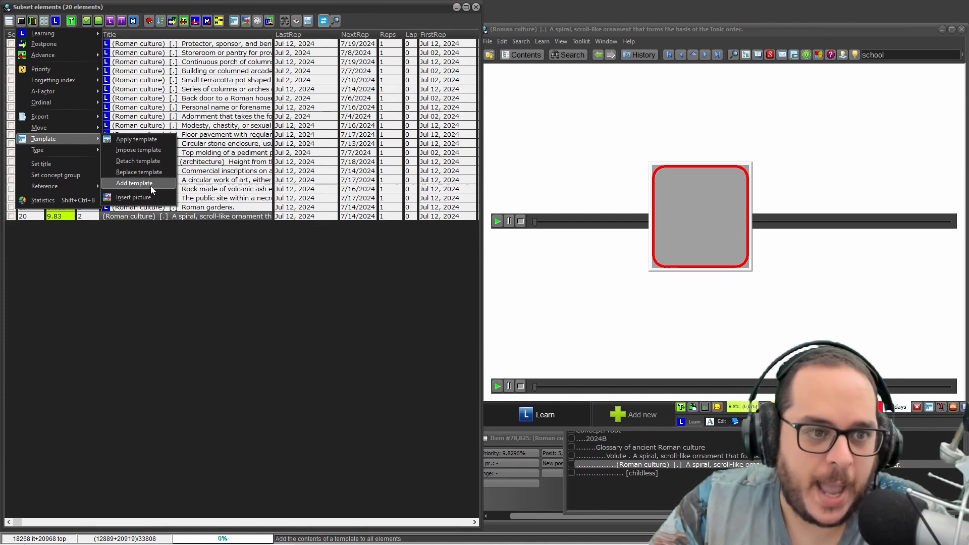
mouse_move(148, 185)
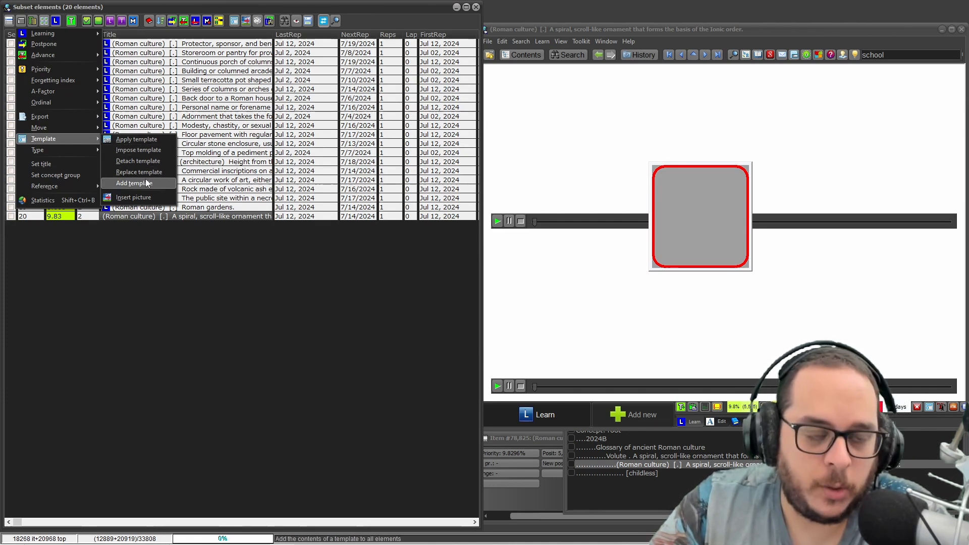
mouse_move(136, 139)
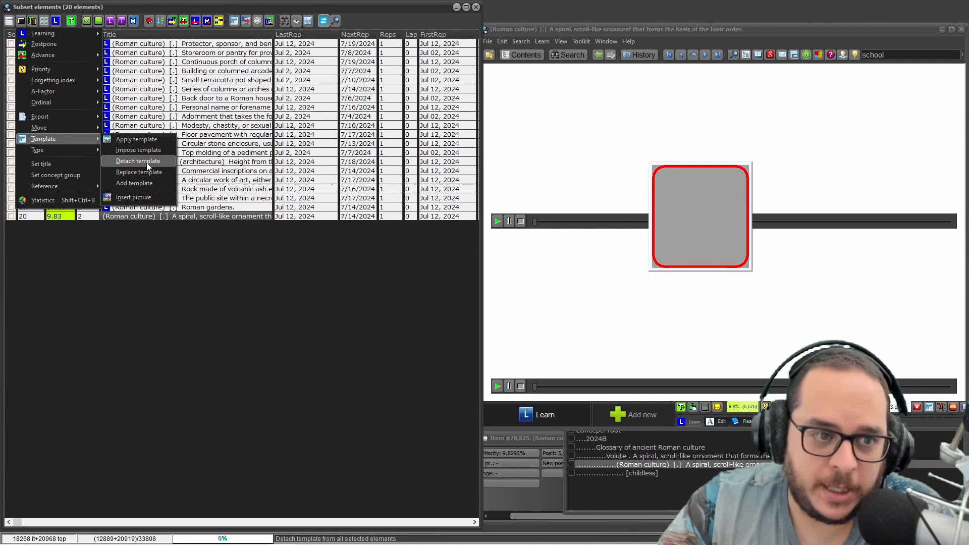
mouse_move(138, 171)
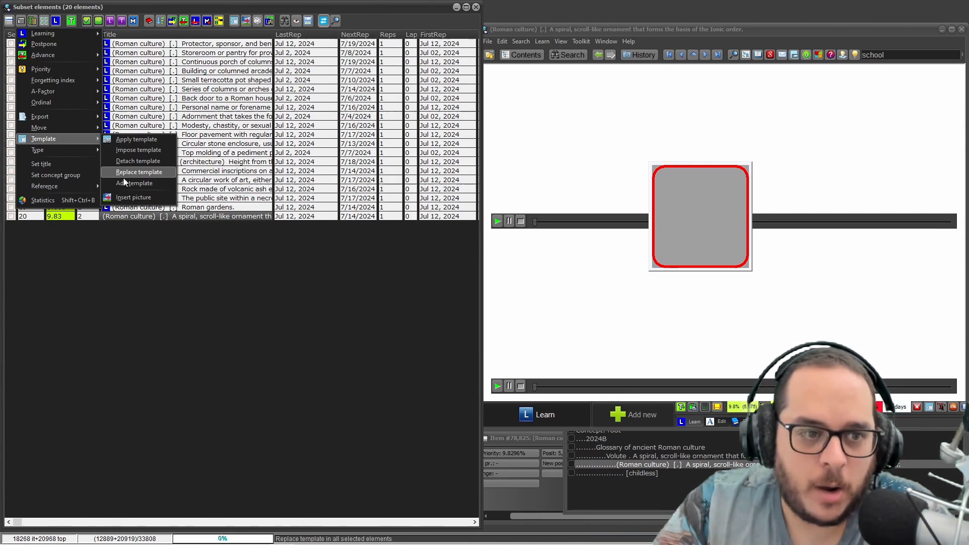
mouse_move(133, 182)
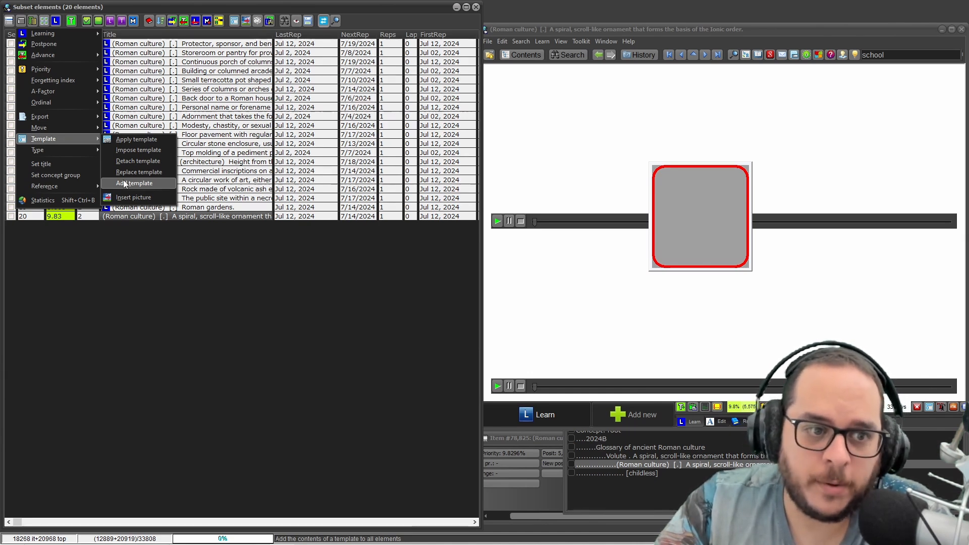
mouse_move(132, 196)
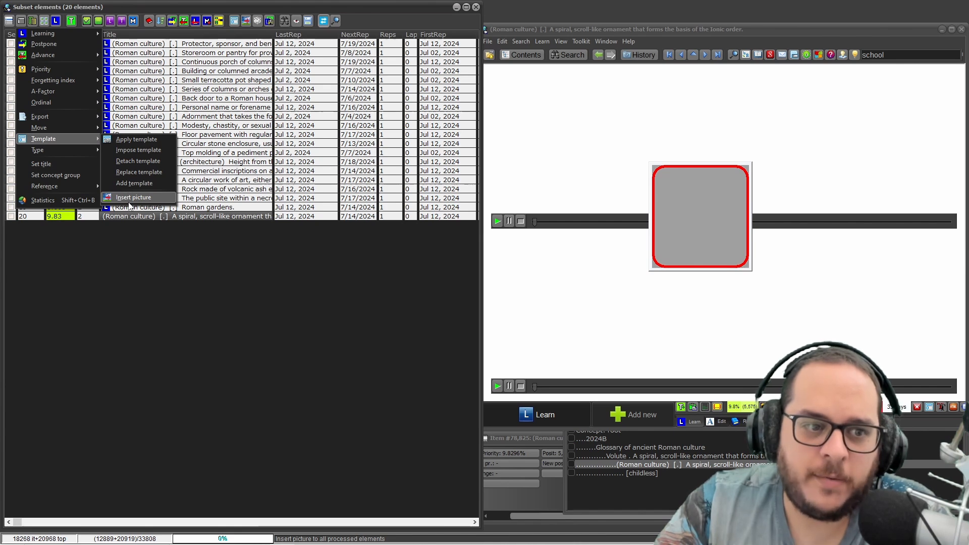
mouse_move(134, 182)
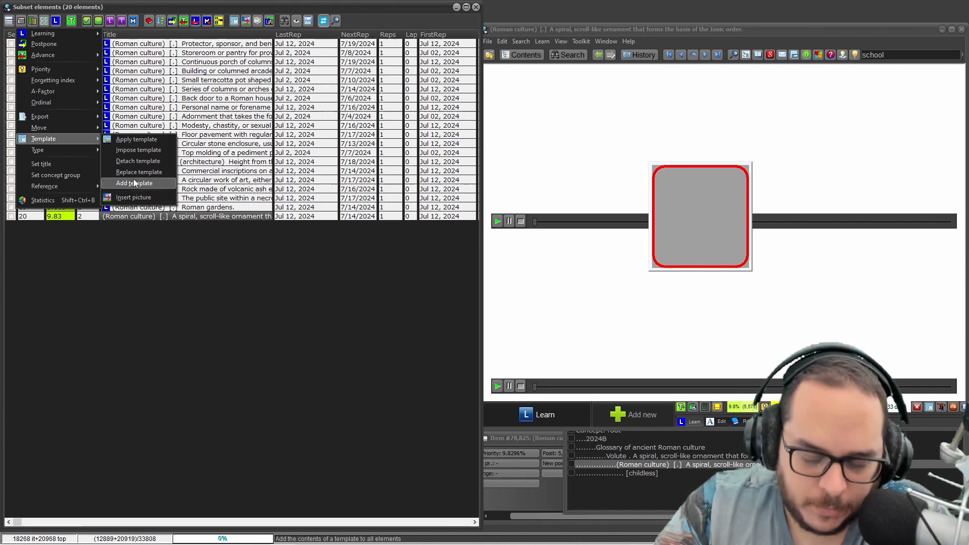